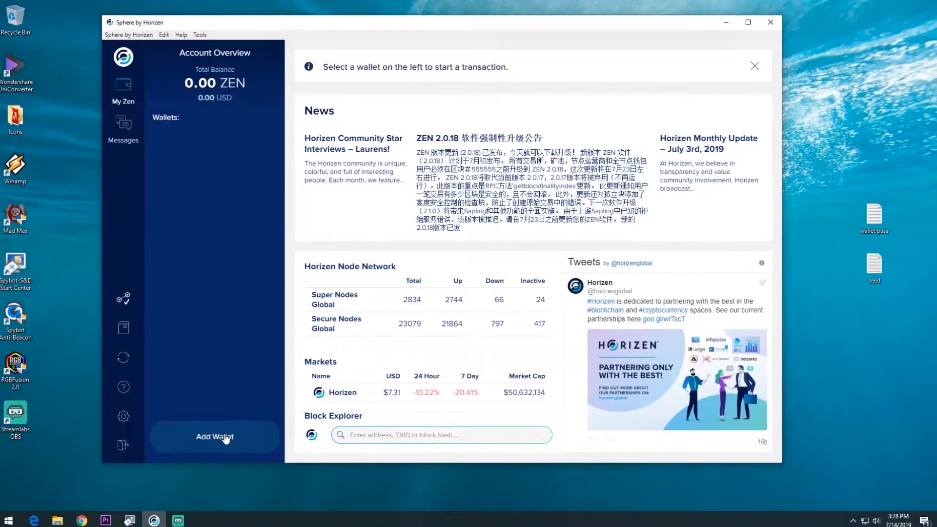
Create a new wallet nicknamed 'MedaR' with password protection turned on
left_click(214, 436)
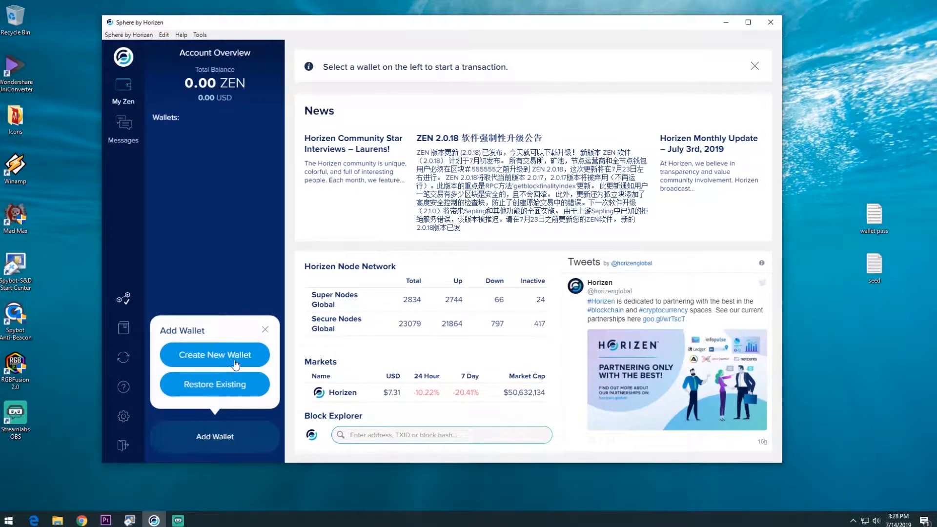
left_click(213, 354)
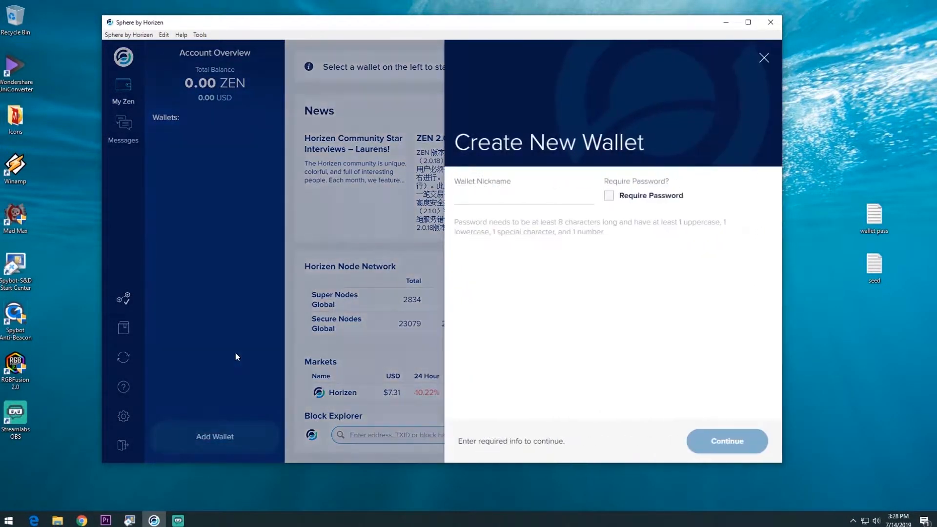
left_click(523, 194)
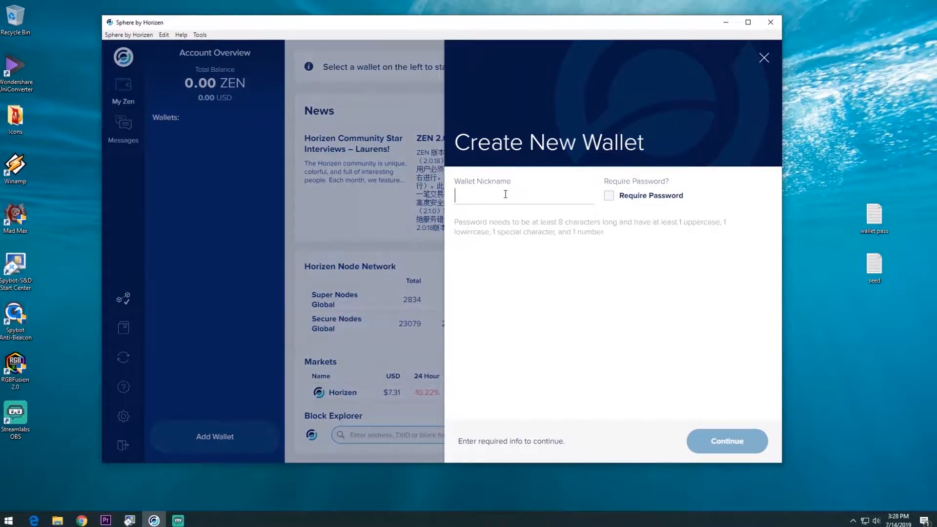
type("Meda")
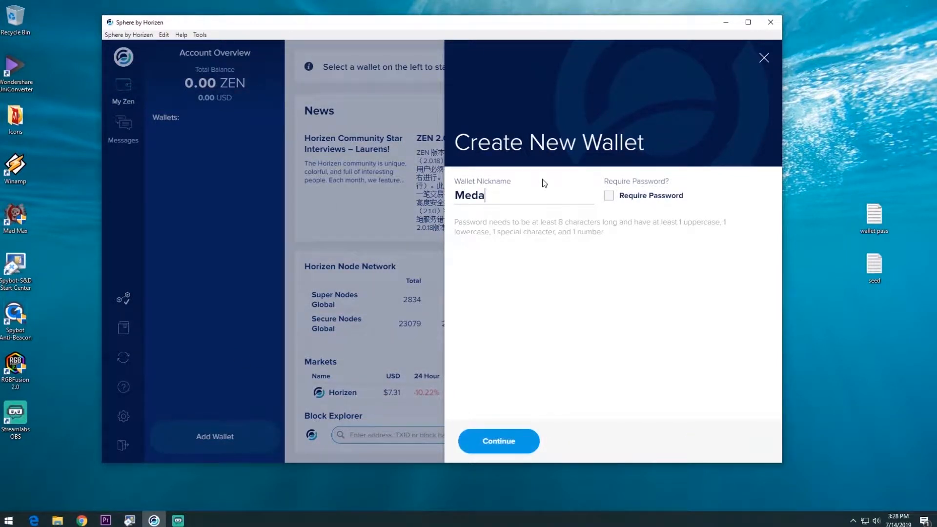
type("R")
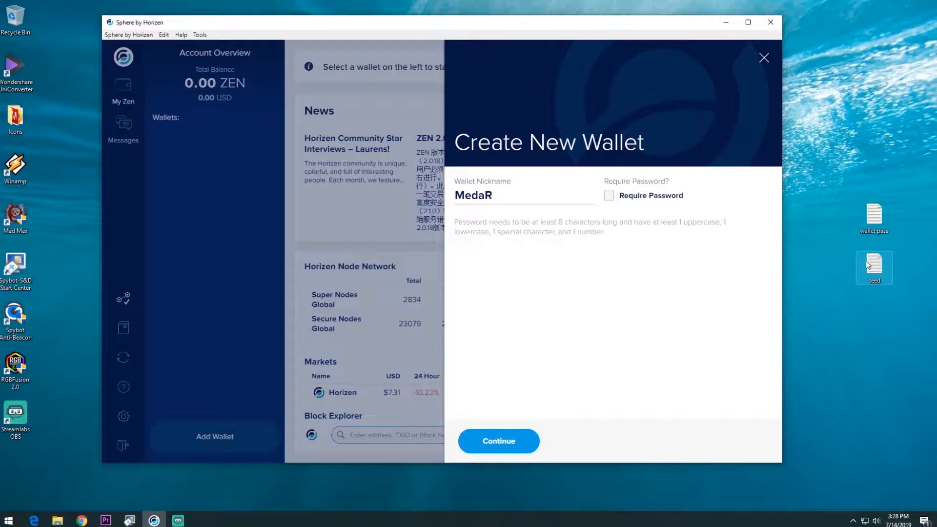
left_click(609, 195)
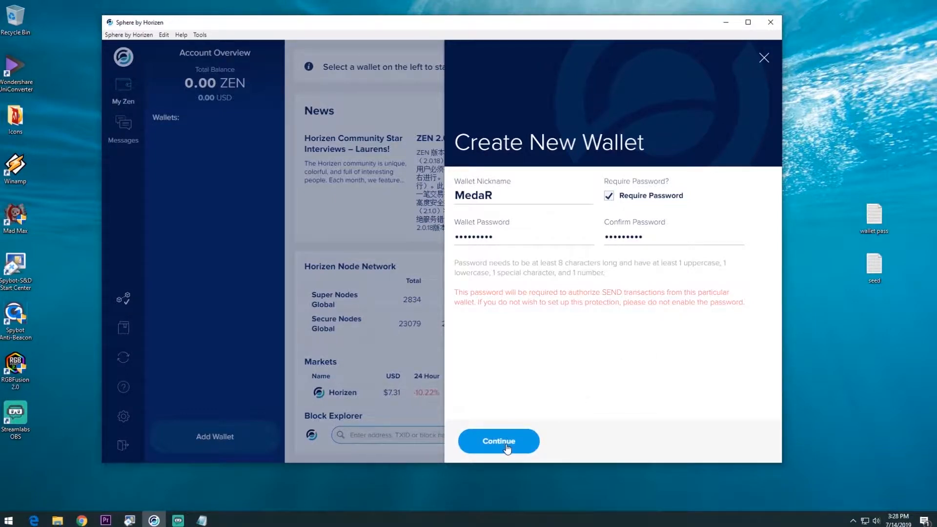
Submit the wallet form, generate the 24-word backup phrase and select all its words
left_click(498, 441)
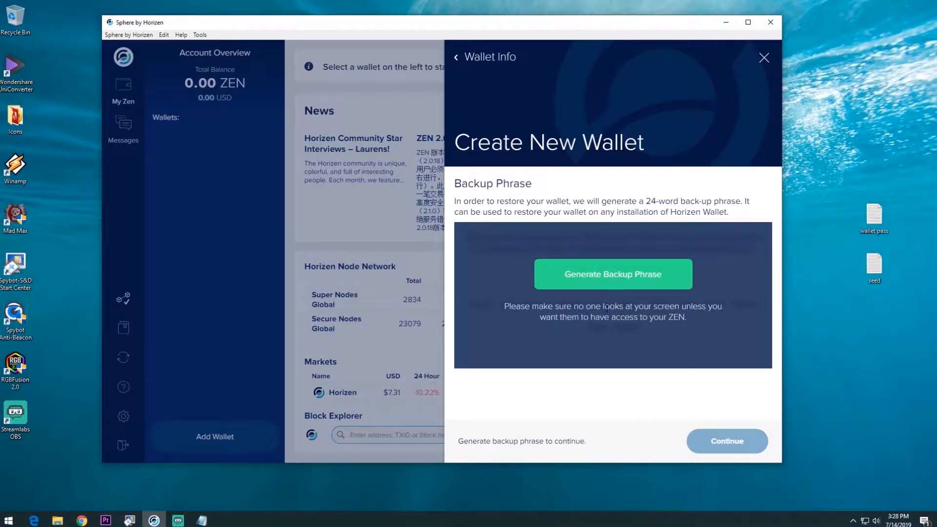
mouse_move(622, 281)
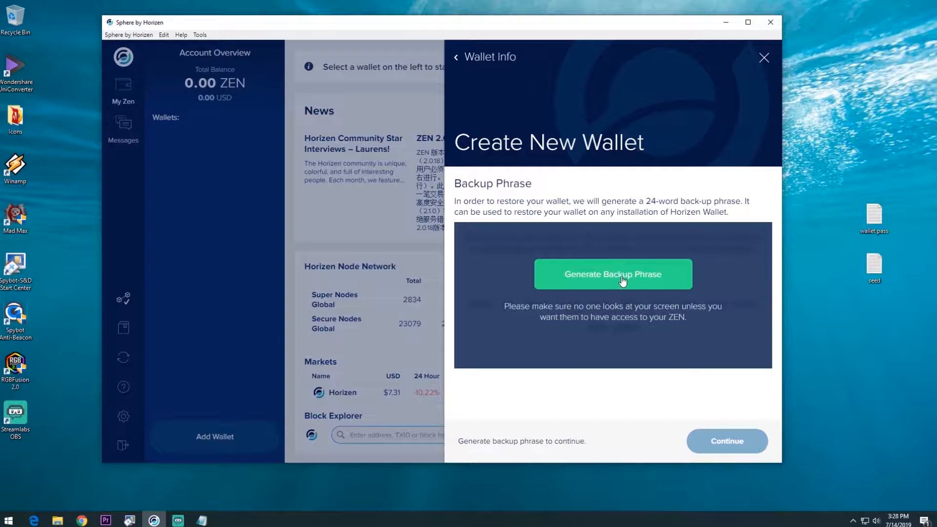
left_click(613, 273)
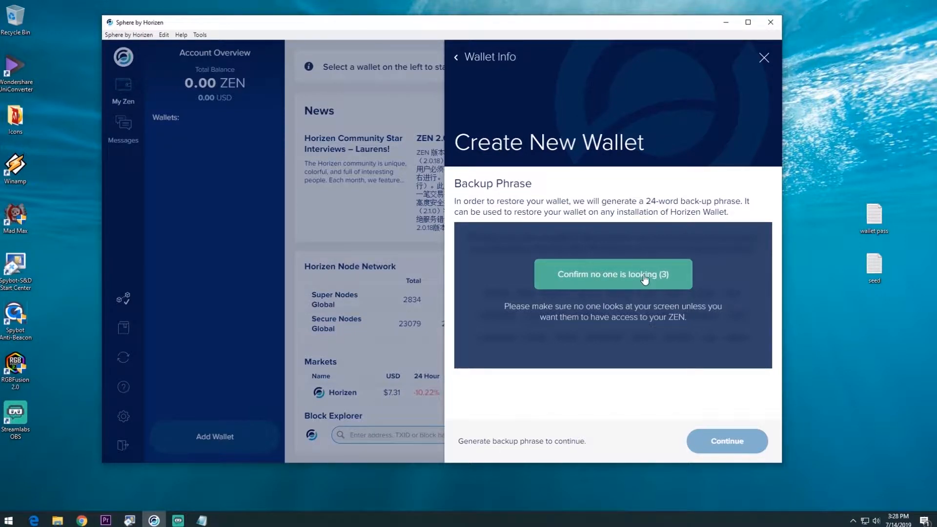
left_click(612, 275)
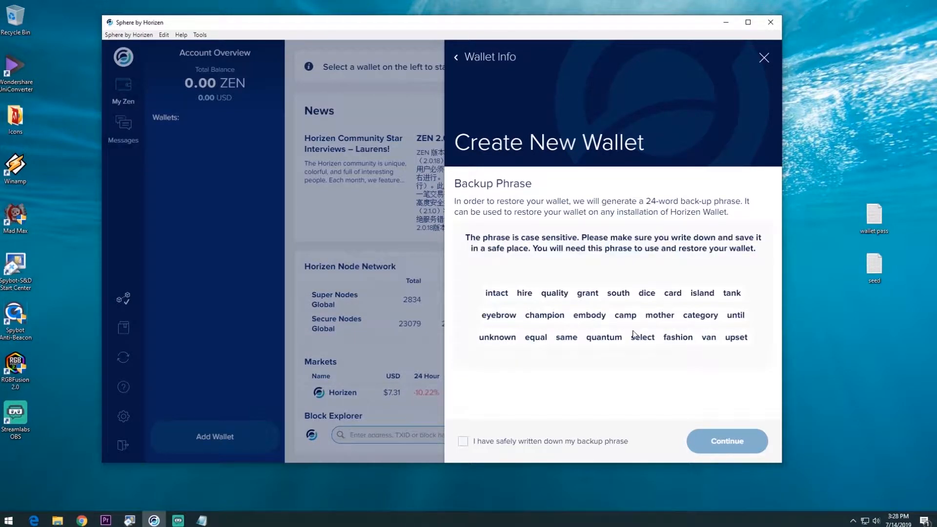
left_click_drag(493, 292, 747, 336)
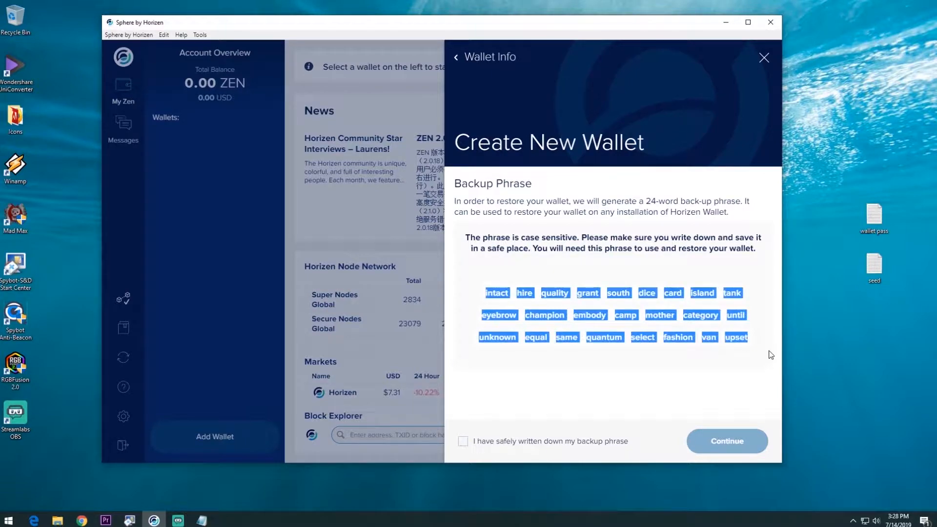
Paste the phrase into the seed note and tick that the backup phrase is written down
left_click(874, 262)
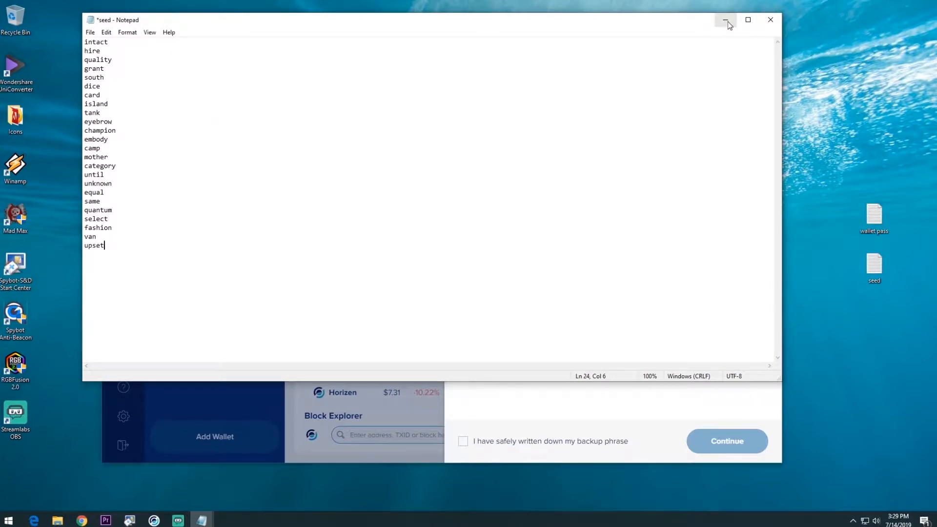
left_click(726, 19)
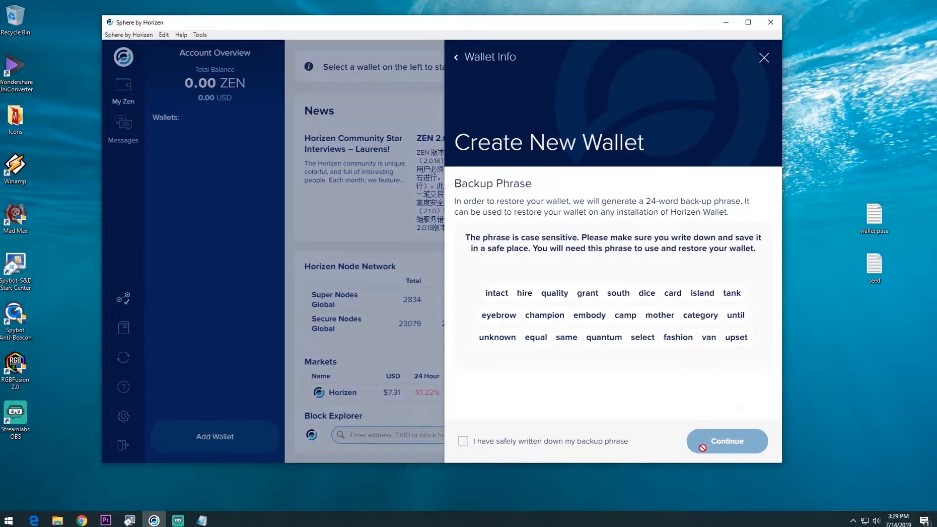
left_click(463, 441)
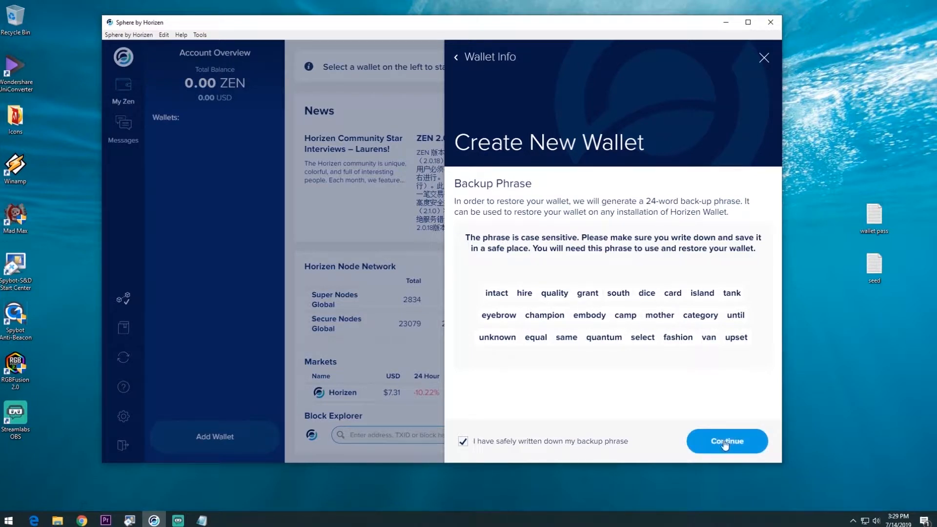
Re-enter the backup words in their original order, reading them from the seed note
left_click(726, 441)
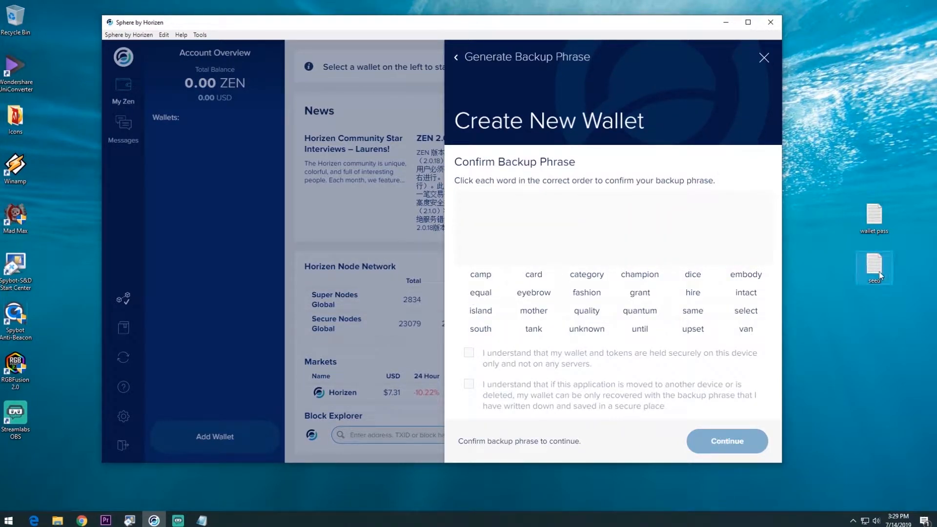
double_click(873, 268)
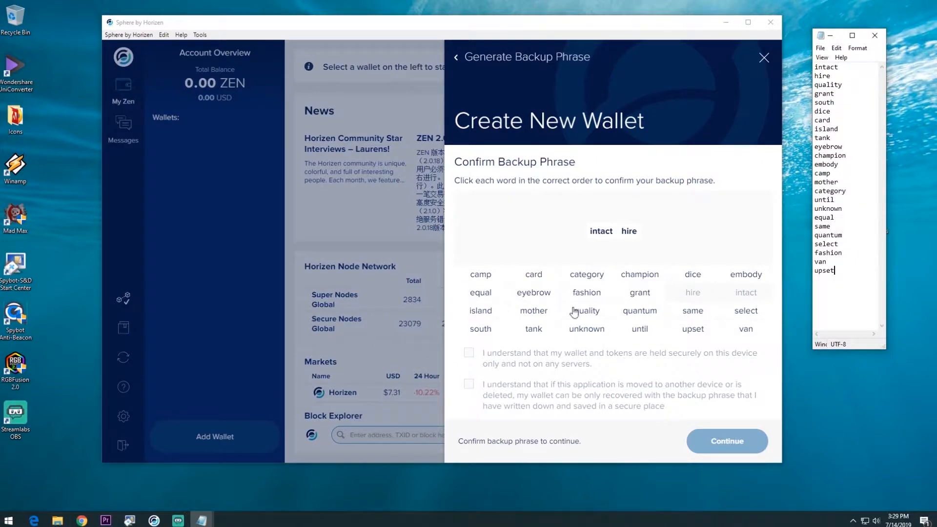
left_click(480, 329)
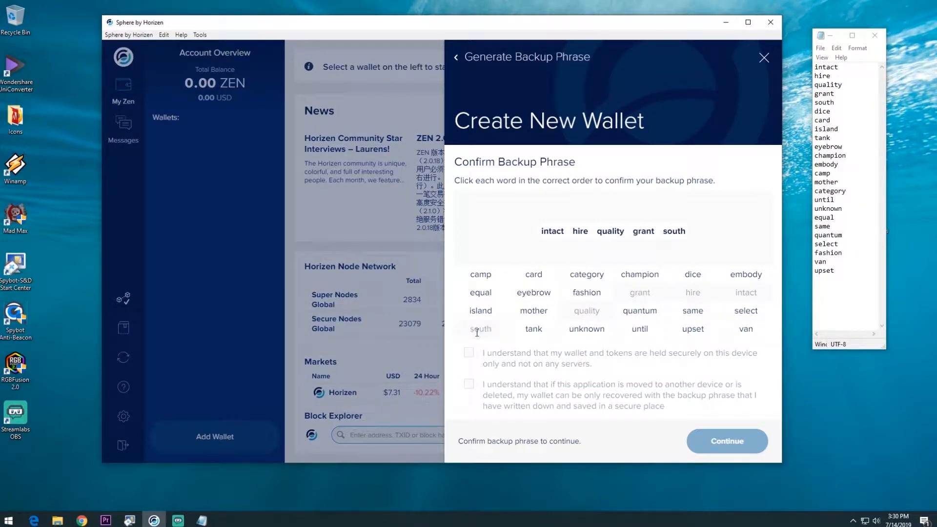
left_click(533, 274)
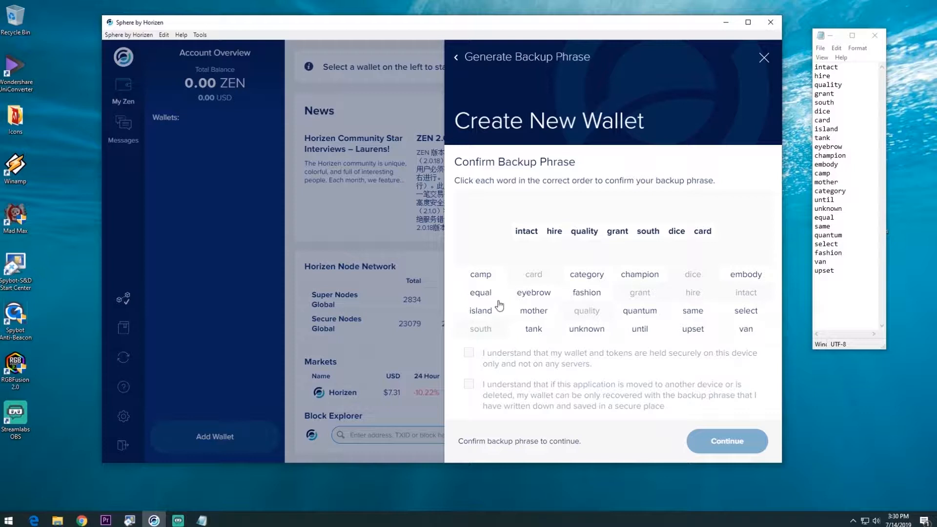
left_click(533, 328)
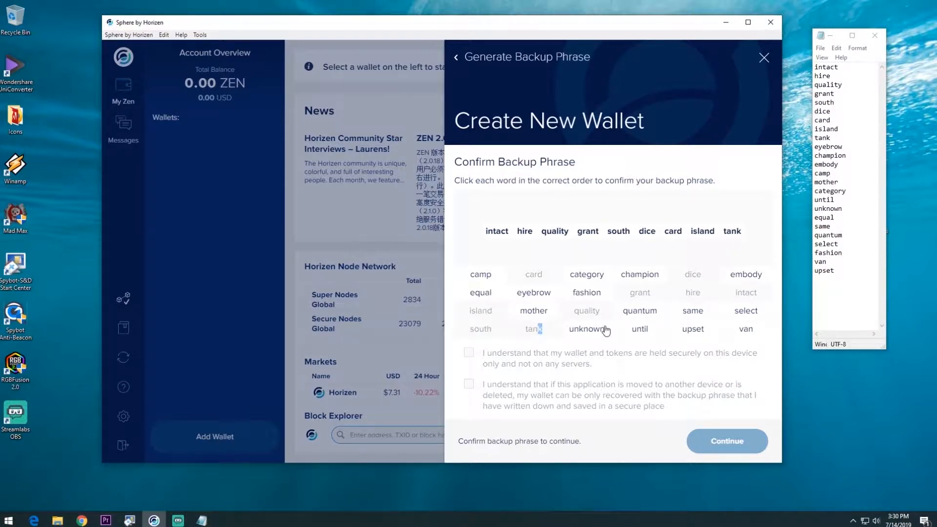
Accept the device-only storage and backup-phrase recovery disclaimers
left_click(469, 352)
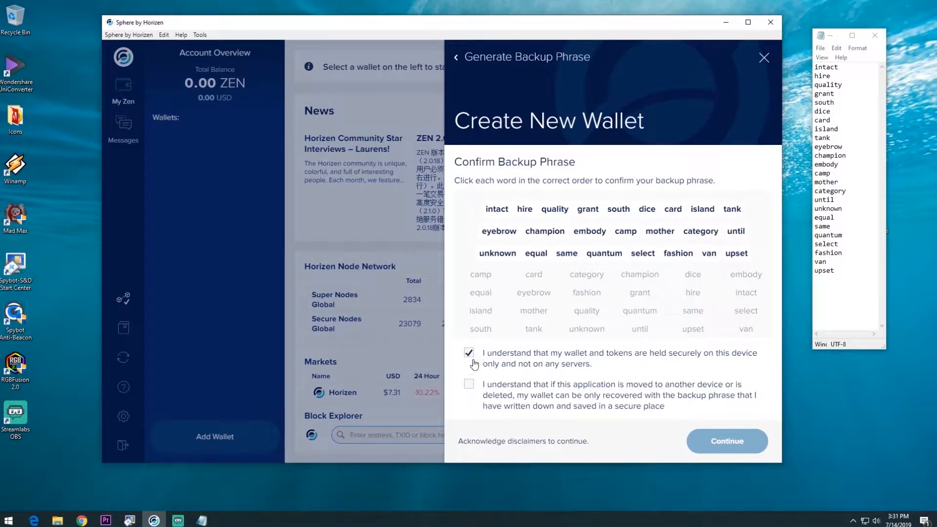
left_click(469, 384)
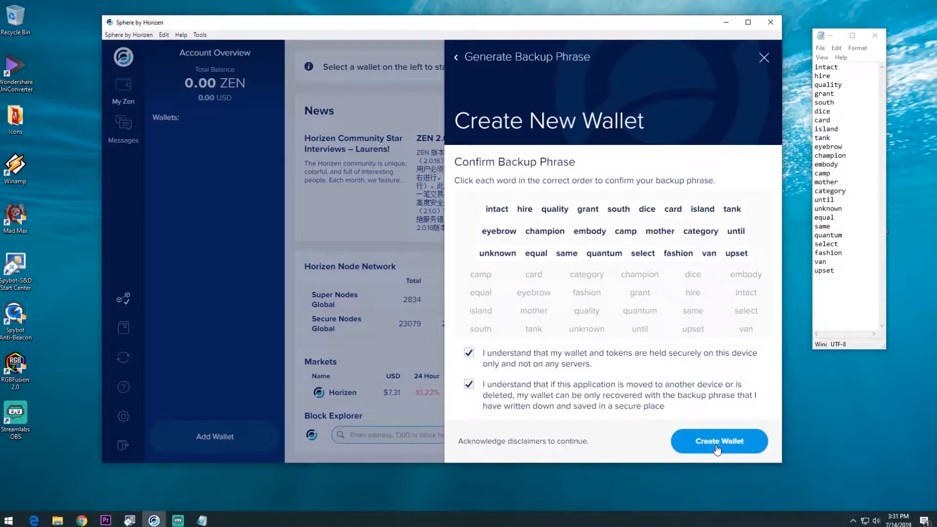
Create the MedaR wallet and view Address 1 with 0 ZEN and an empty transaction history
left_click(719, 441)
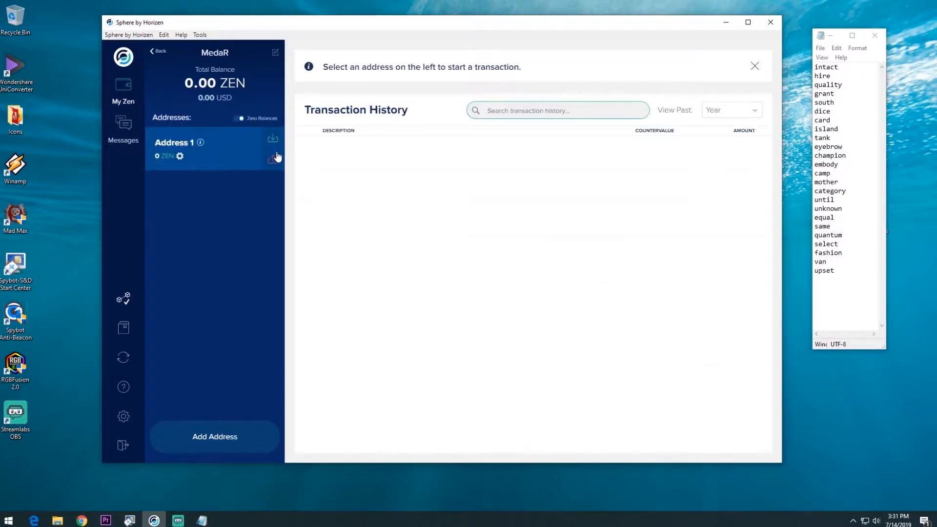
mouse_move(505, 181)
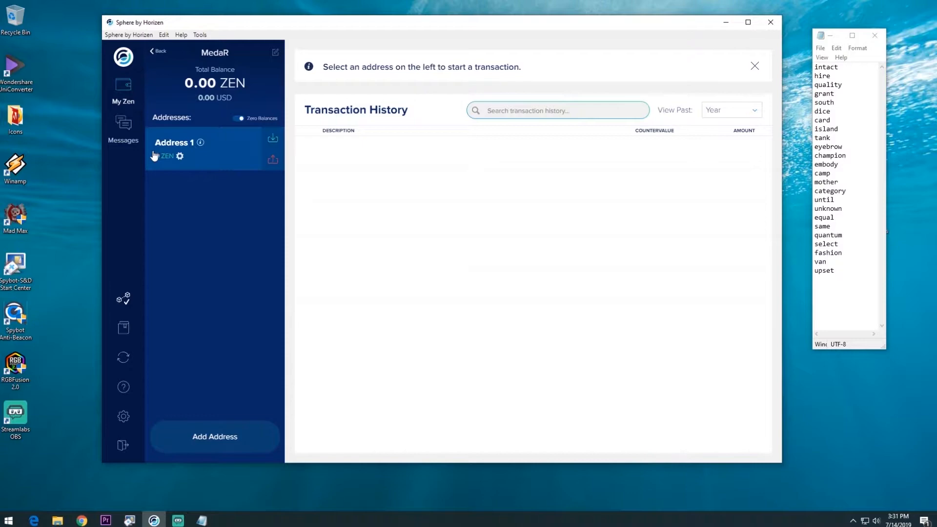
left_click(158, 51)
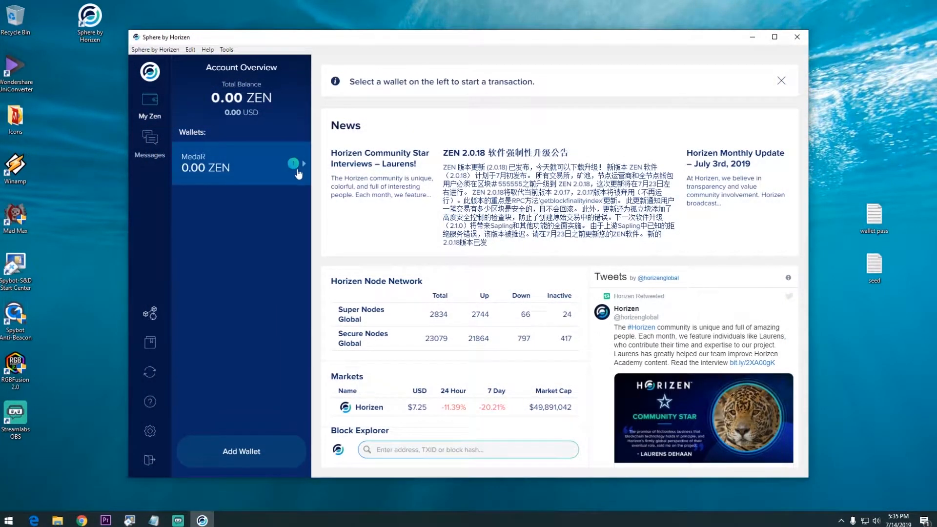
left_click(239, 167)
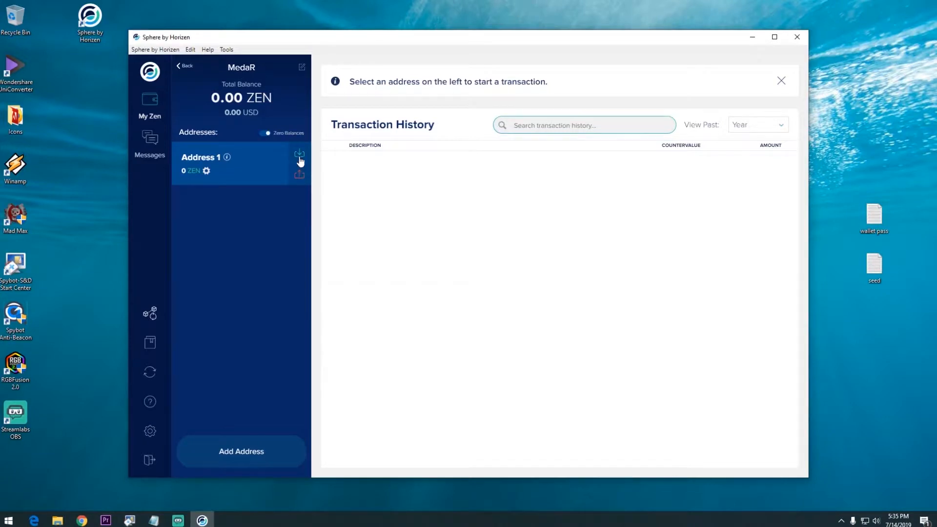
left_click(298, 156)
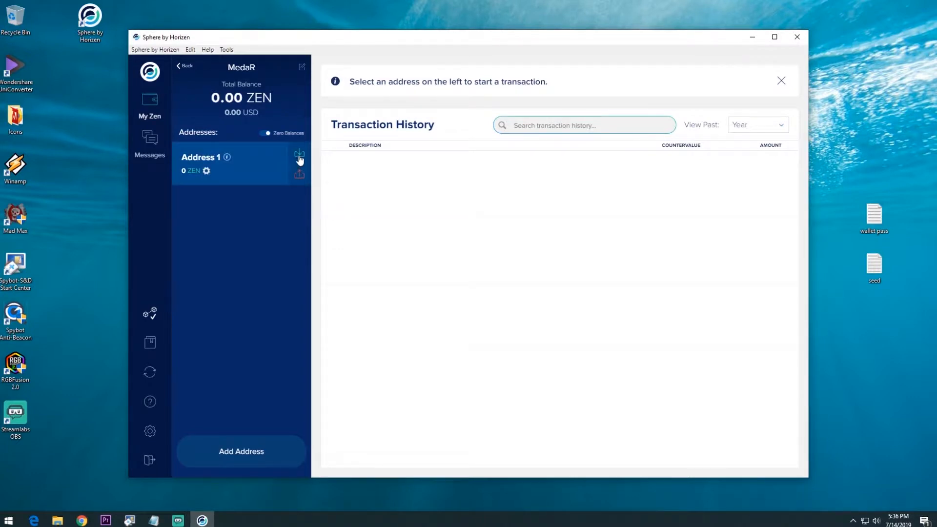
left_click(299, 156)
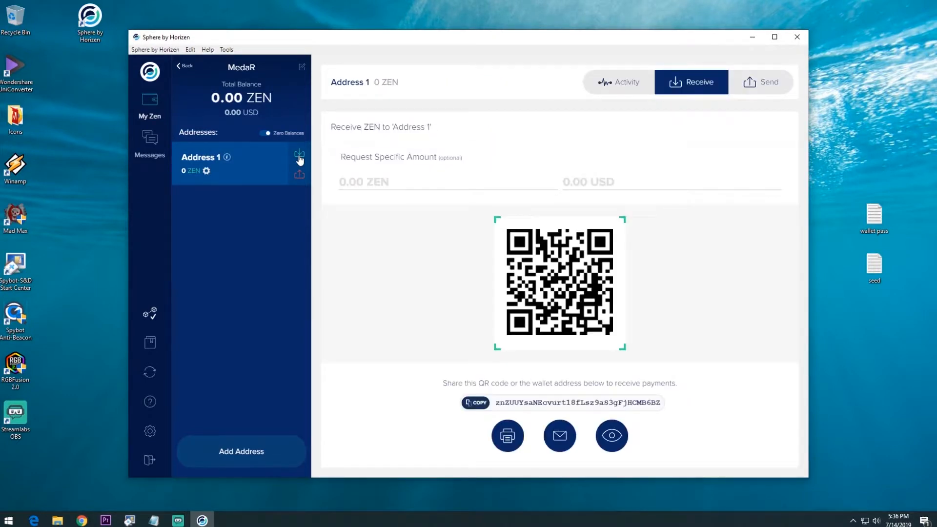
mouse_move(519, 252)
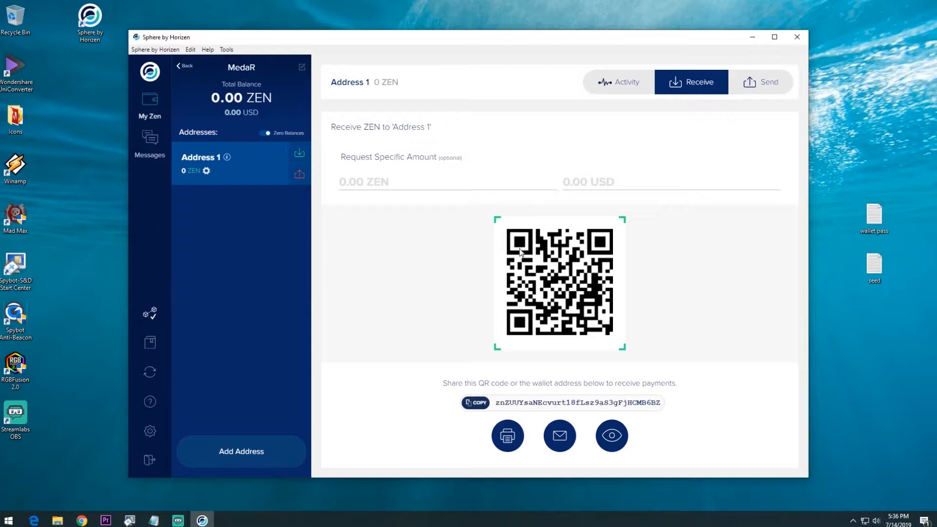
mouse_move(228, 157)
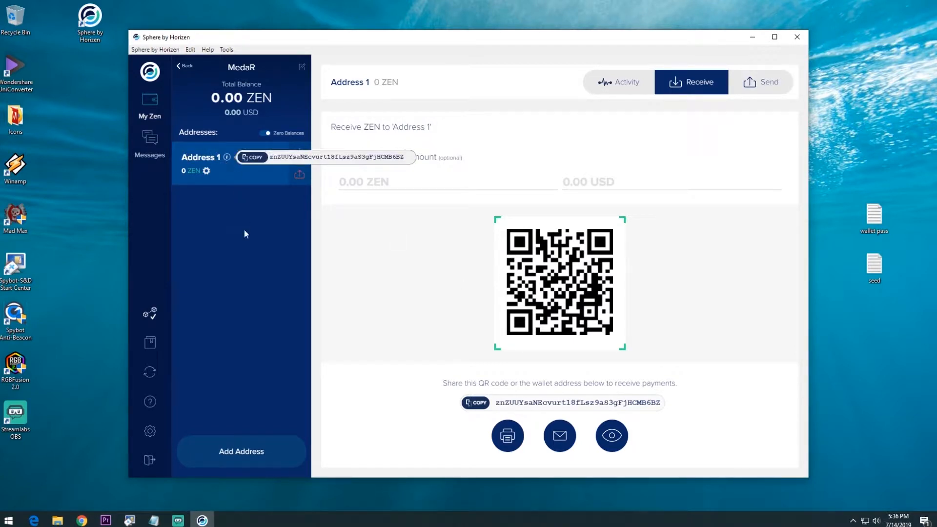
mouse_move(228, 297)
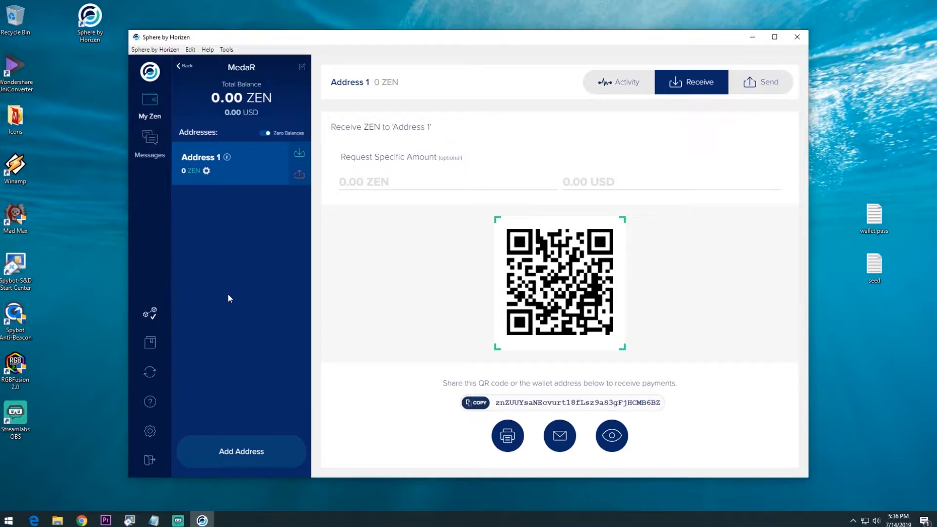
mouse_move(150, 343)
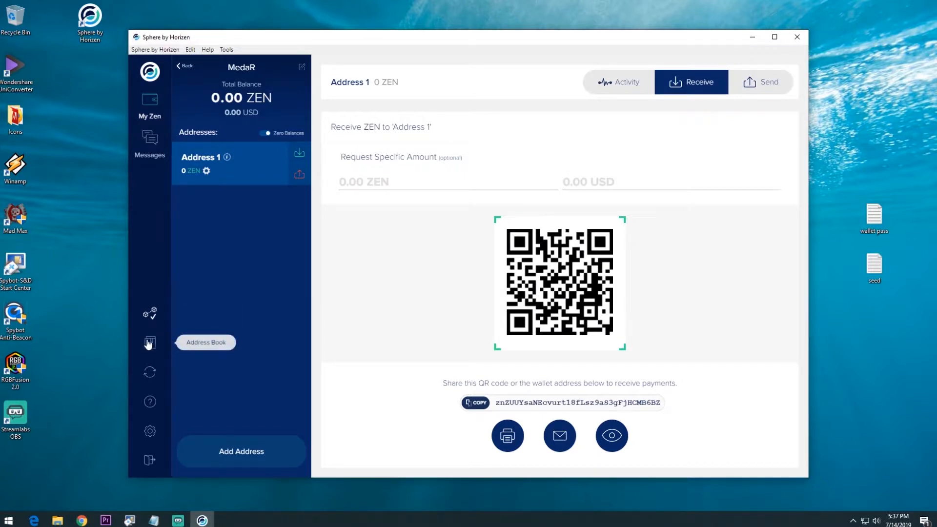
mouse_move(170, 352)
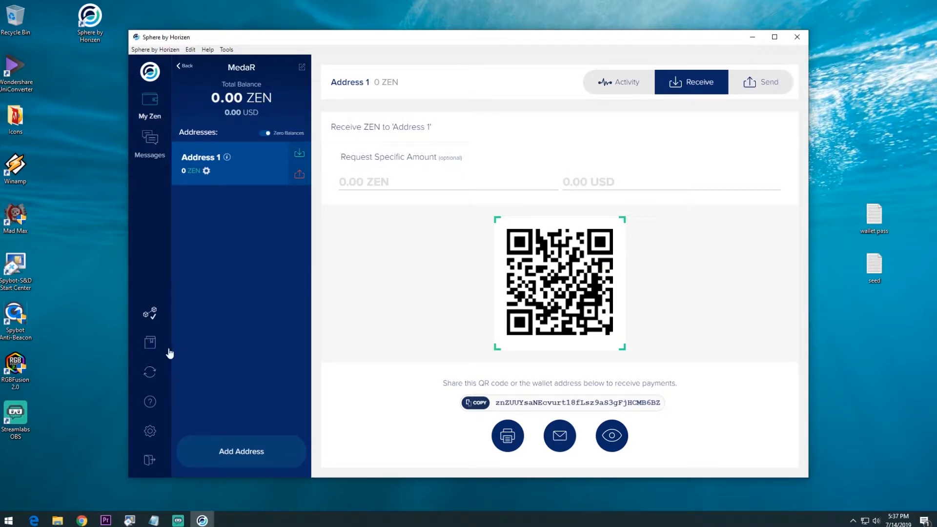
mouse_move(149, 372)
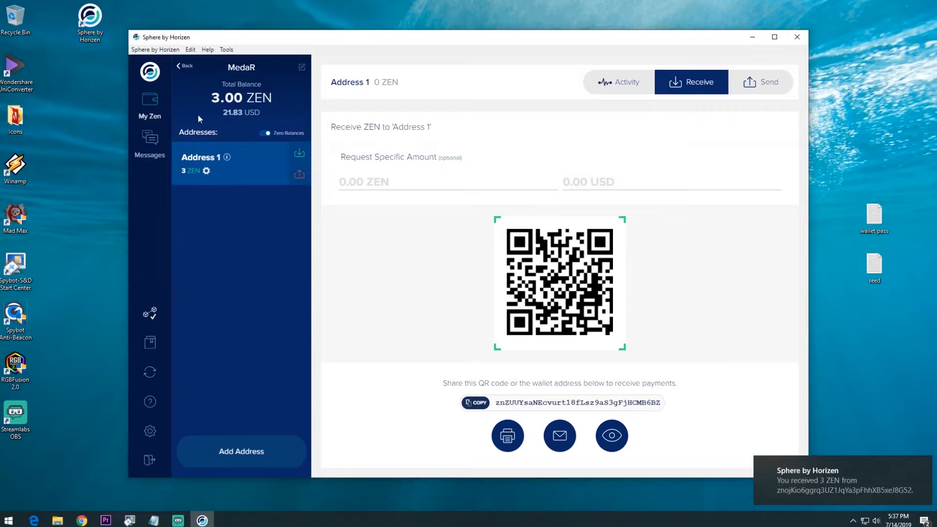
mouse_move(393, 207)
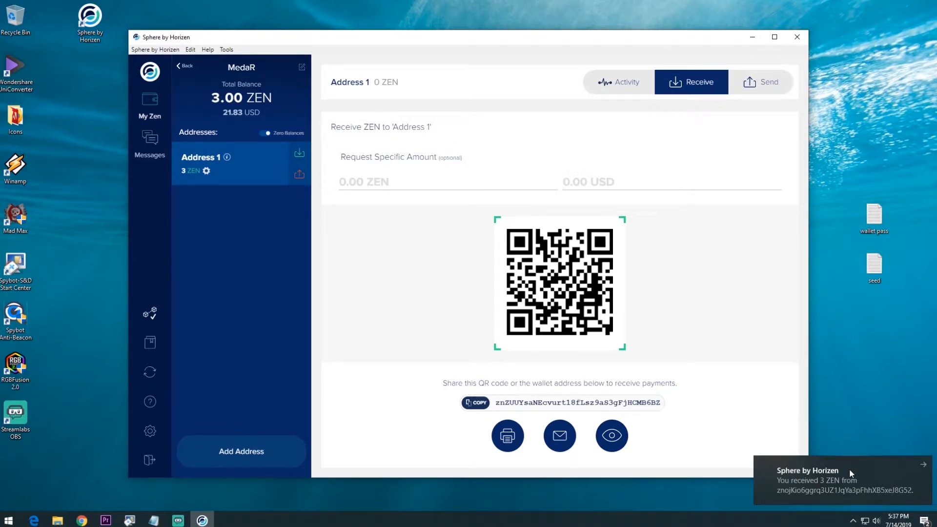
mouse_move(236, 228)
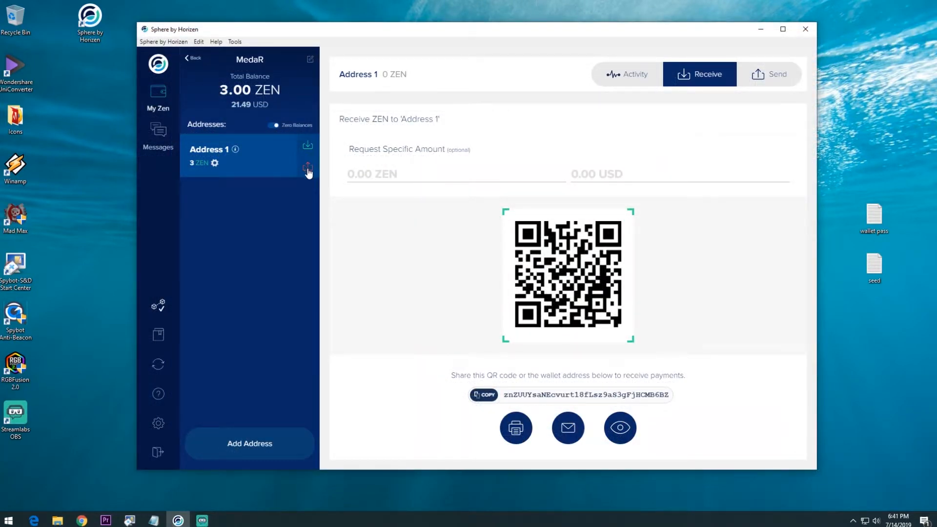
Copy the Donate address from the bottom of the getzen.cash faucet page in Chrome
left_click(770, 74)
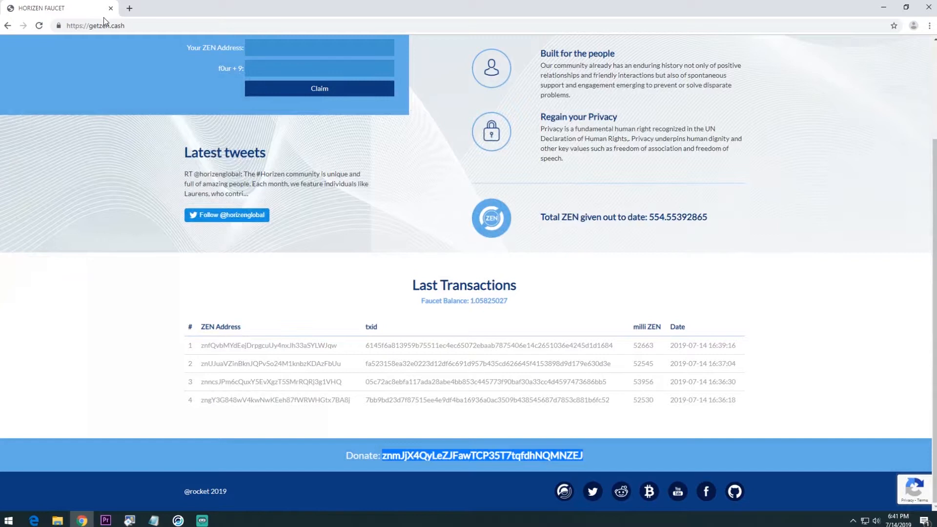
left_click(95, 25)
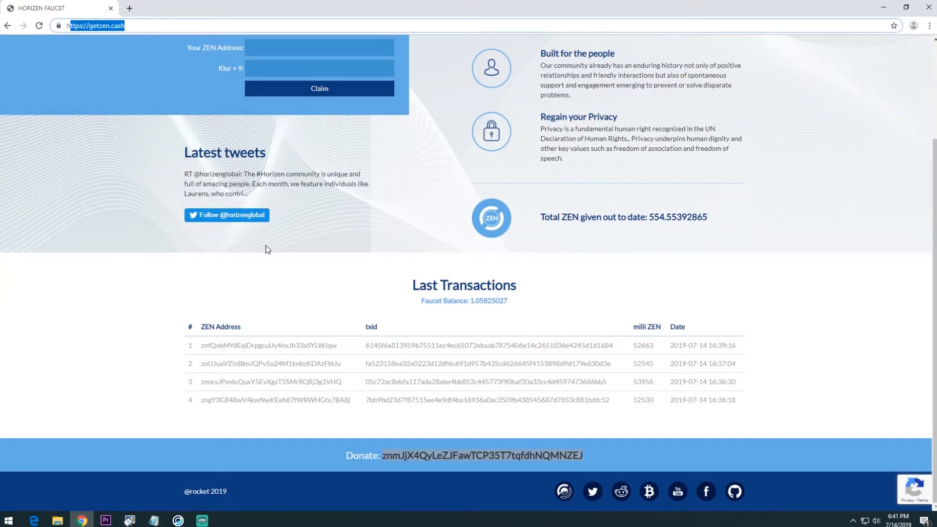
right_click(457, 454)
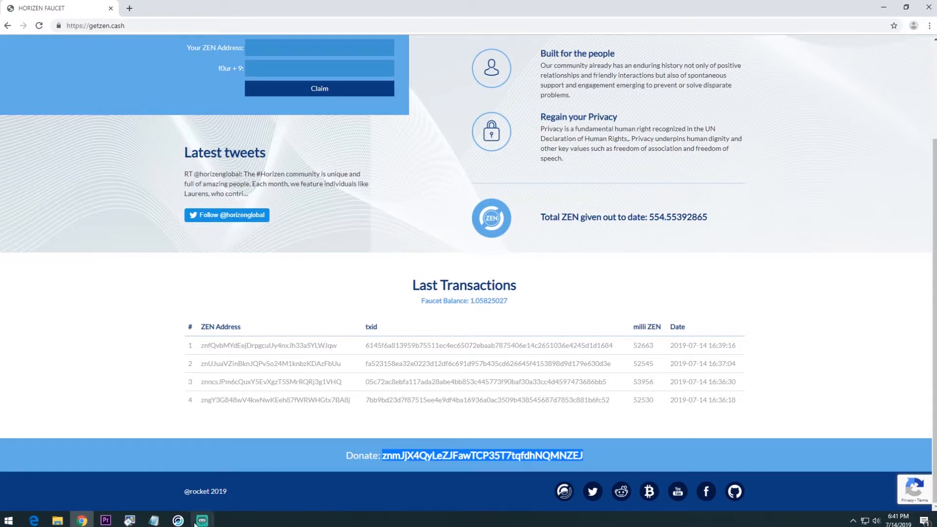
Send 2 ZEN from Address 1 to the pasted faucet donate address, authorised with the wallet password
right_click(358, 143)
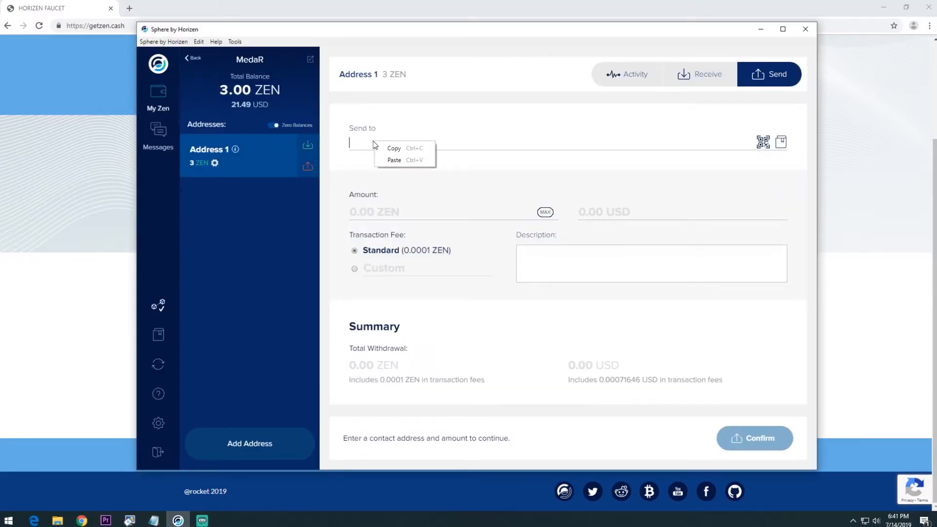
mouse_move(405, 160)
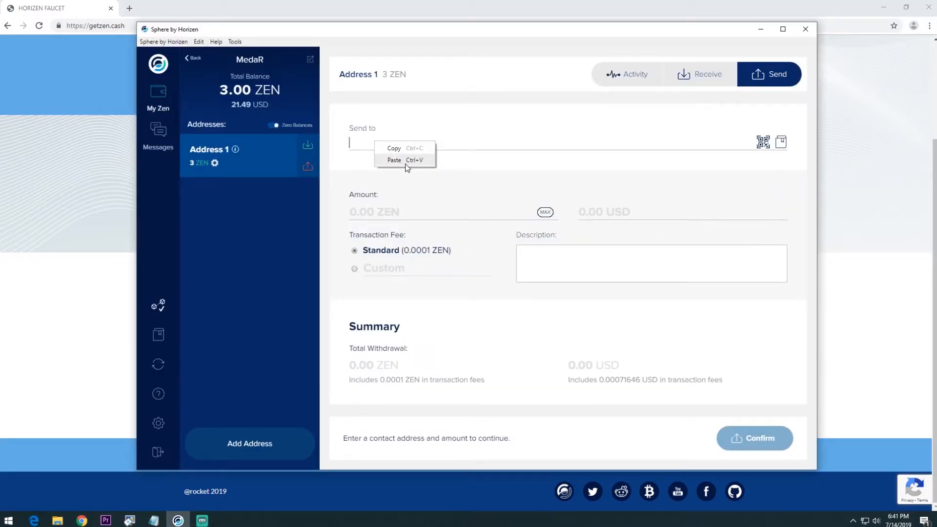
left_click(395, 159)
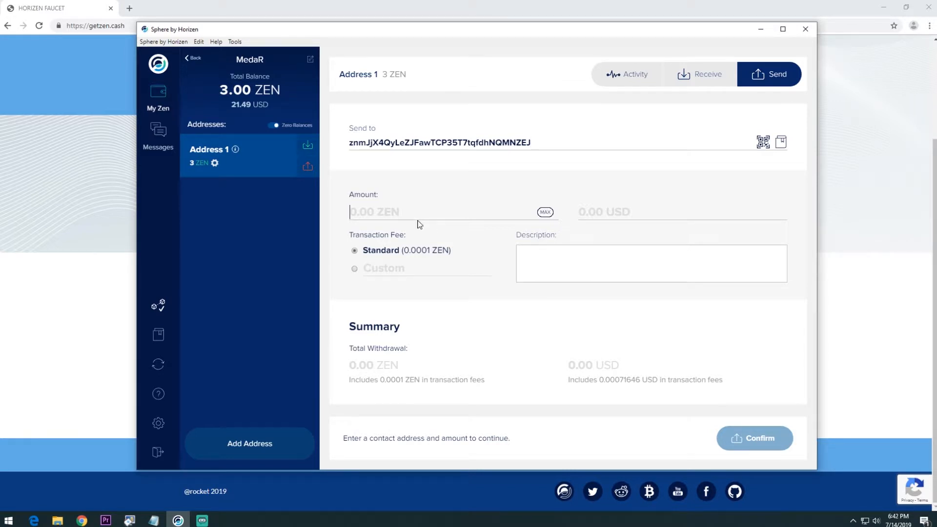
type("2 ZEN")
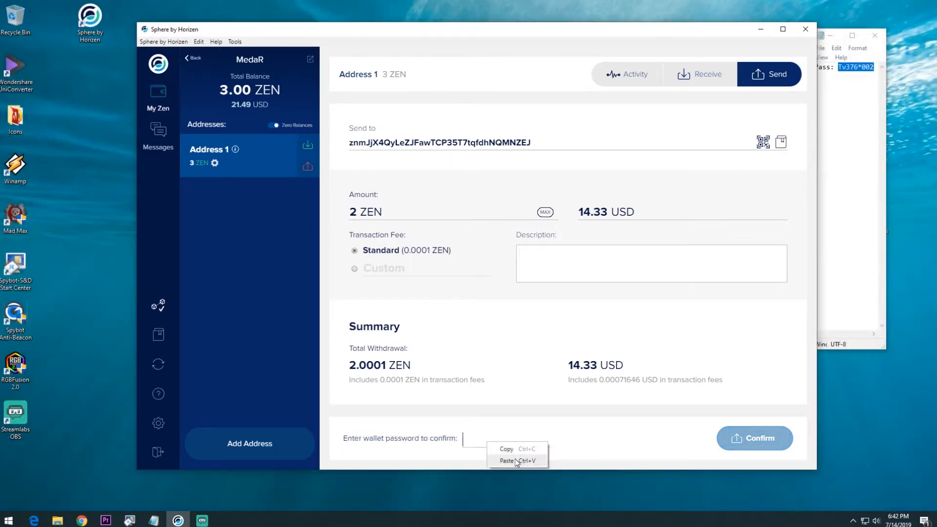
left_click(507, 461)
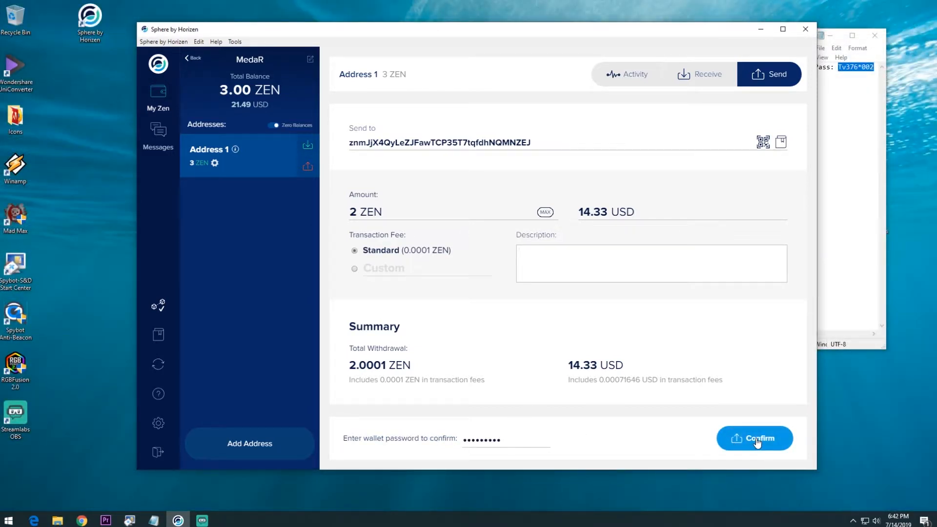
left_click(755, 438)
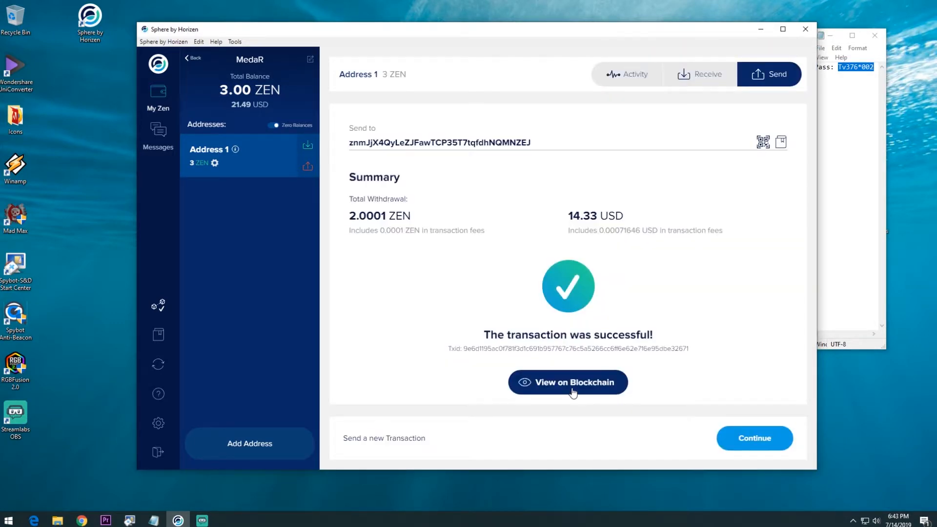
View the sent 2 ZEN transaction on the blockchain explorer
left_click(567, 382)
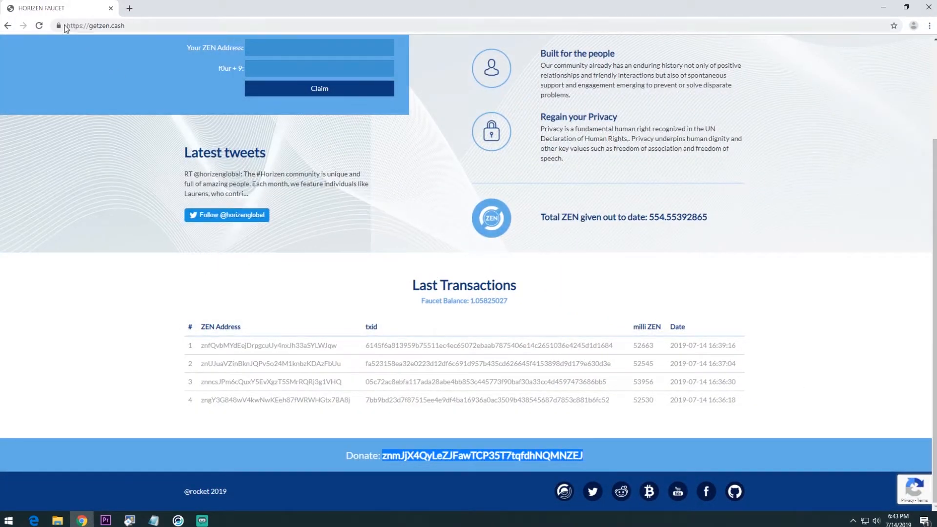
Reload the getzen.cash page to update its Last Transactions list and faucet balance
left_click(39, 26)
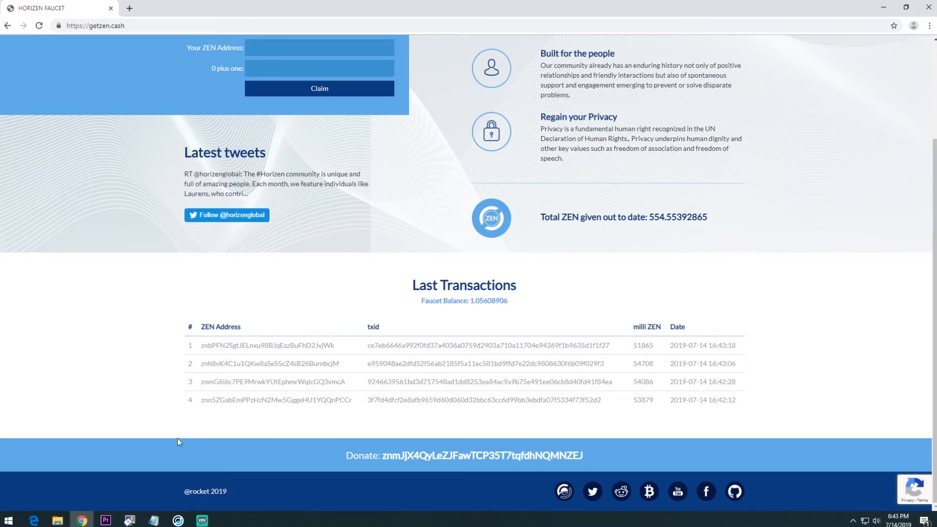
mouse_move(82, 519)
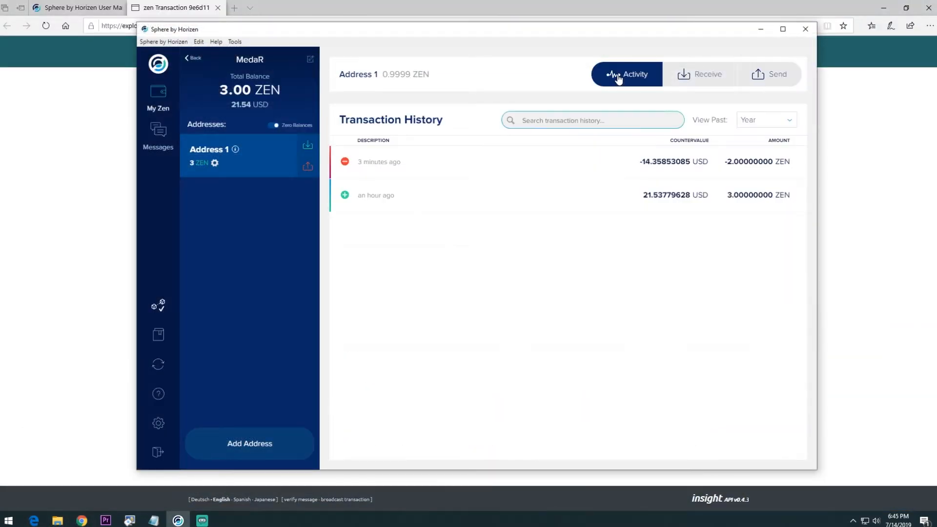
View the whole-wallet Activity, checking details of the 2 ZEN withdrawal and 3 ZEN deposit
left_click(158, 96)
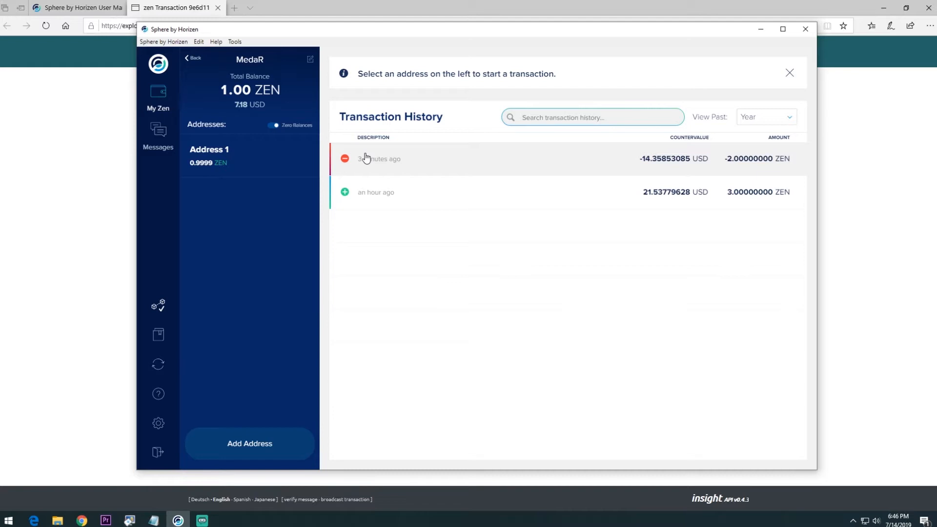
mouse_move(381, 153)
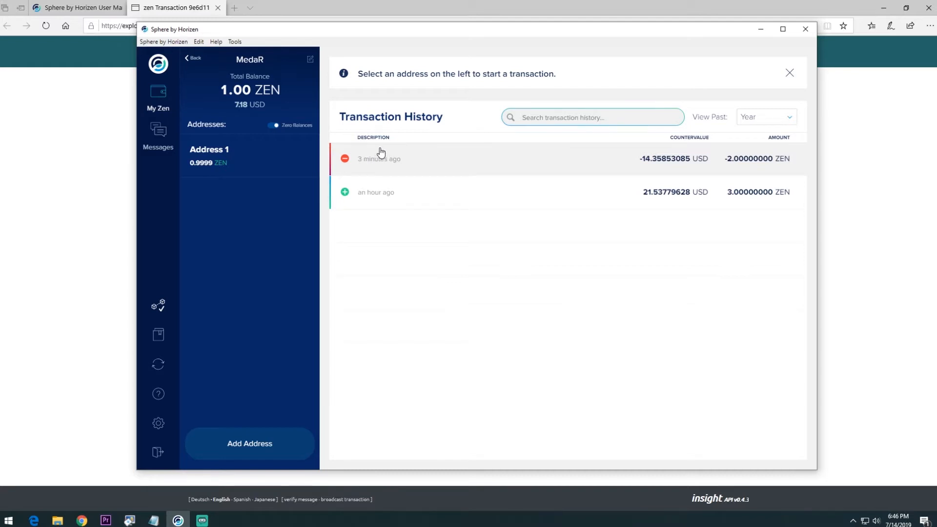
left_click(379, 158)
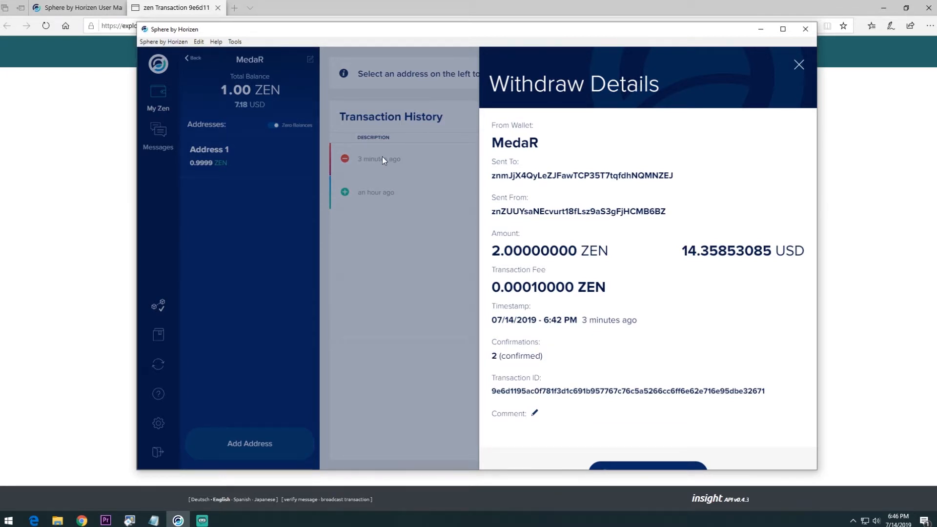
left_click(375, 193)
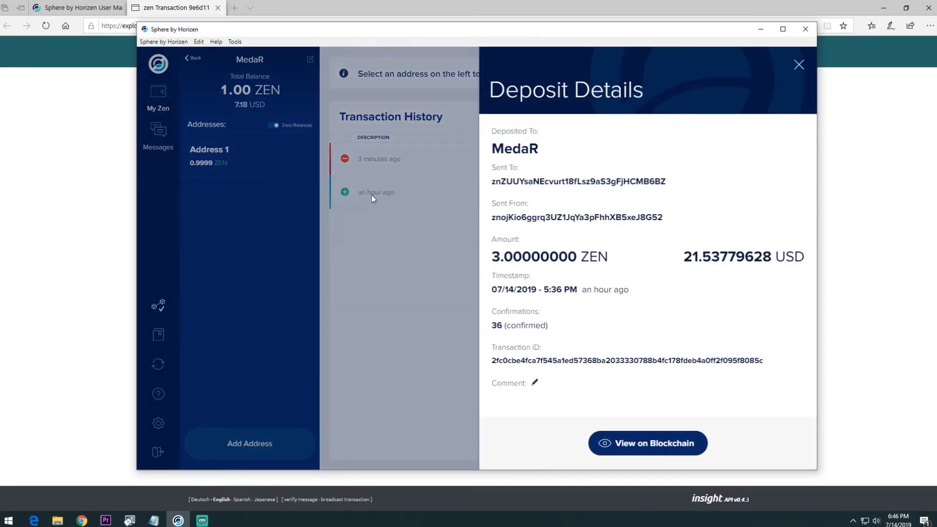
left_click(798, 65)
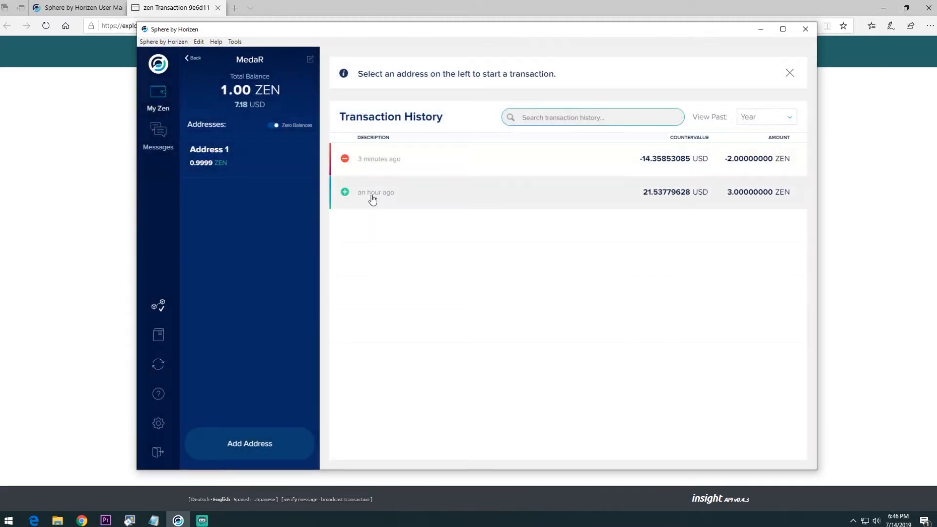
mouse_move(171, 146)
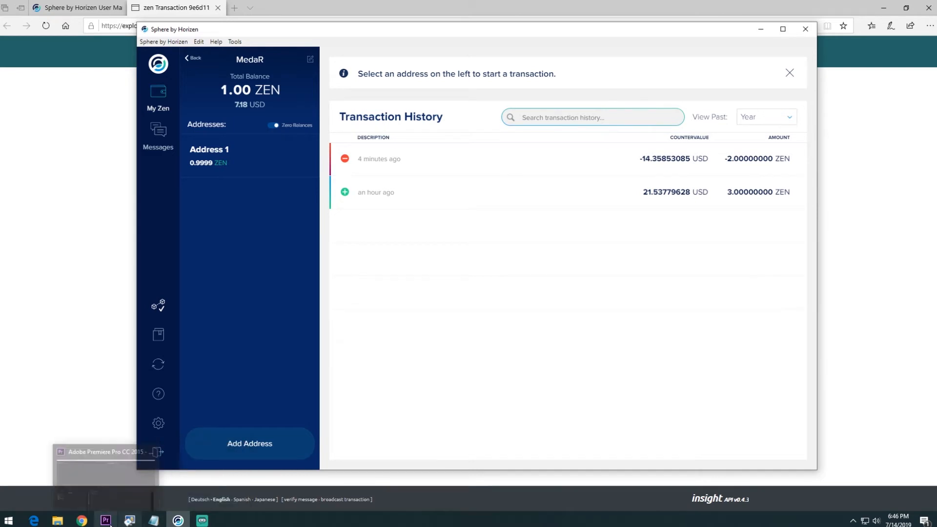
left_click(173, 7)
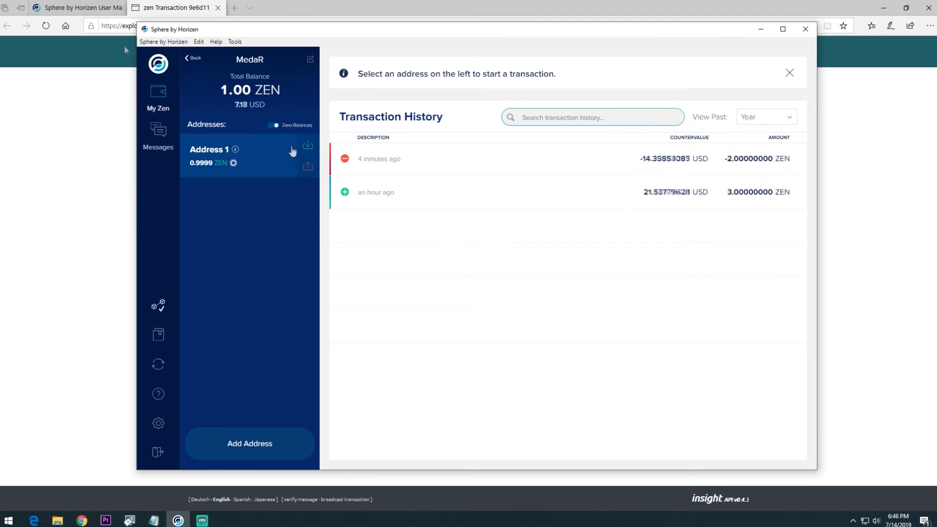
mouse_move(235, 150)
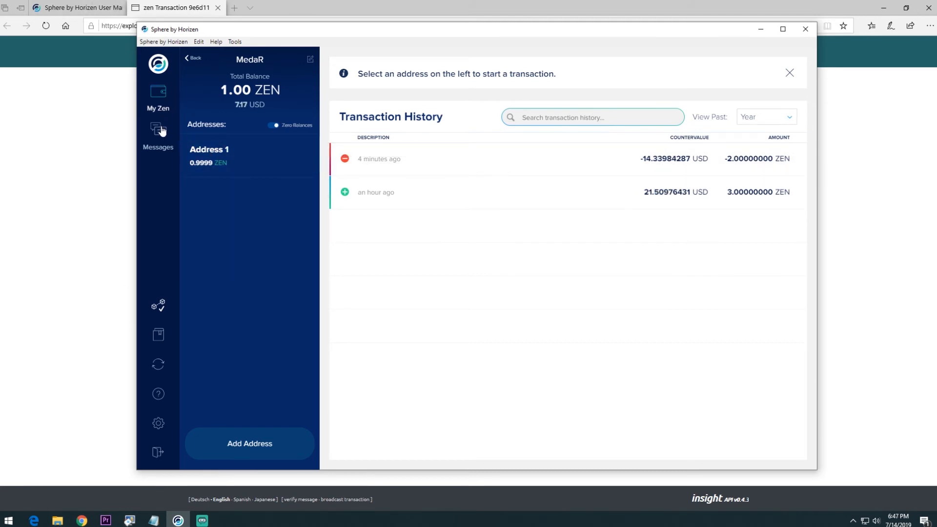
mouse_move(94, 513)
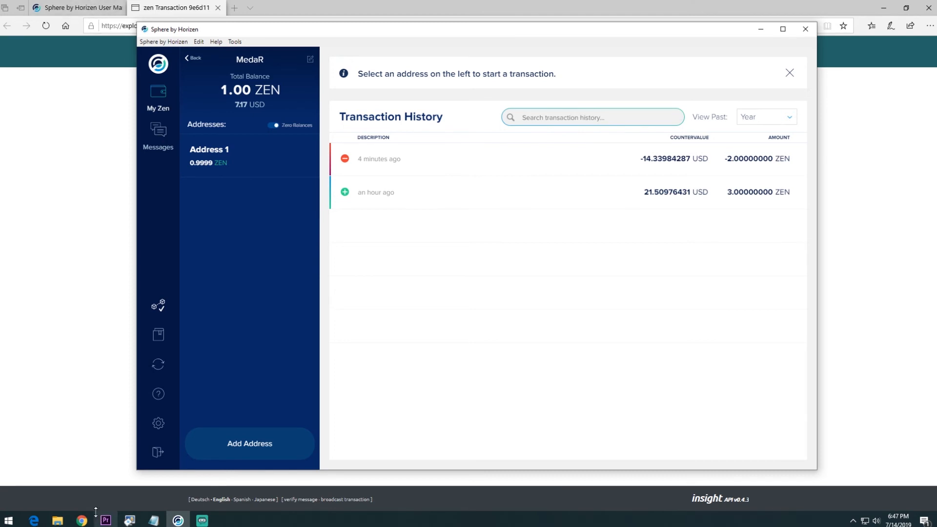